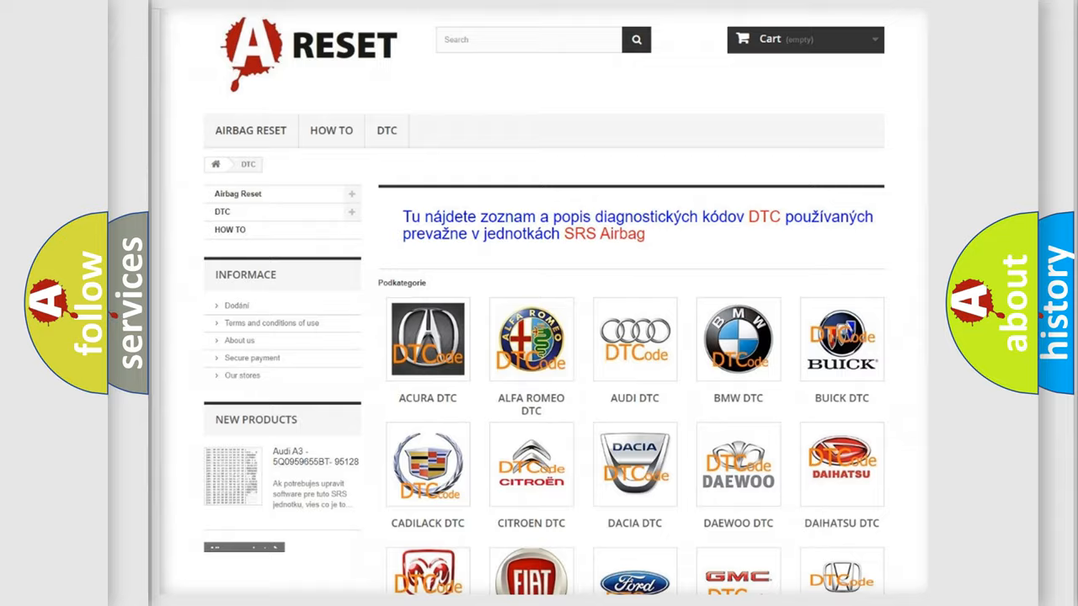
Step: Open the Jeep DTC category and browse its grid of B-series airbag code subcategories
{"action": "scroll", "scroll_direction": "down", "scroll_amount": 3}
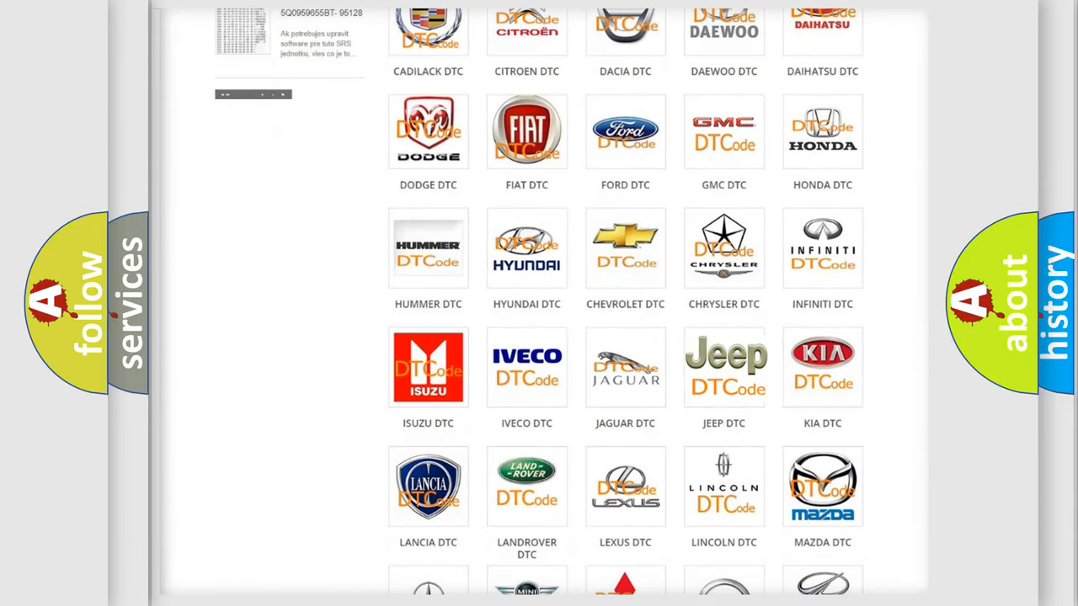
{"action": "left_click", "coordinate": [724, 367]}
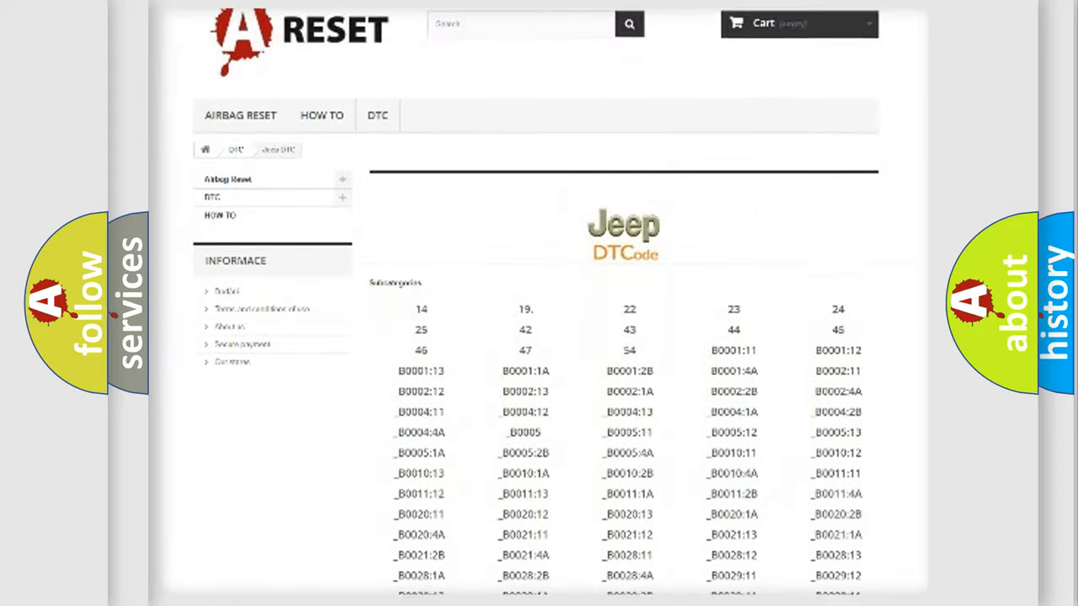
{"action": "scroll", "scroll_direction": "down", "scroll_amount": 3}
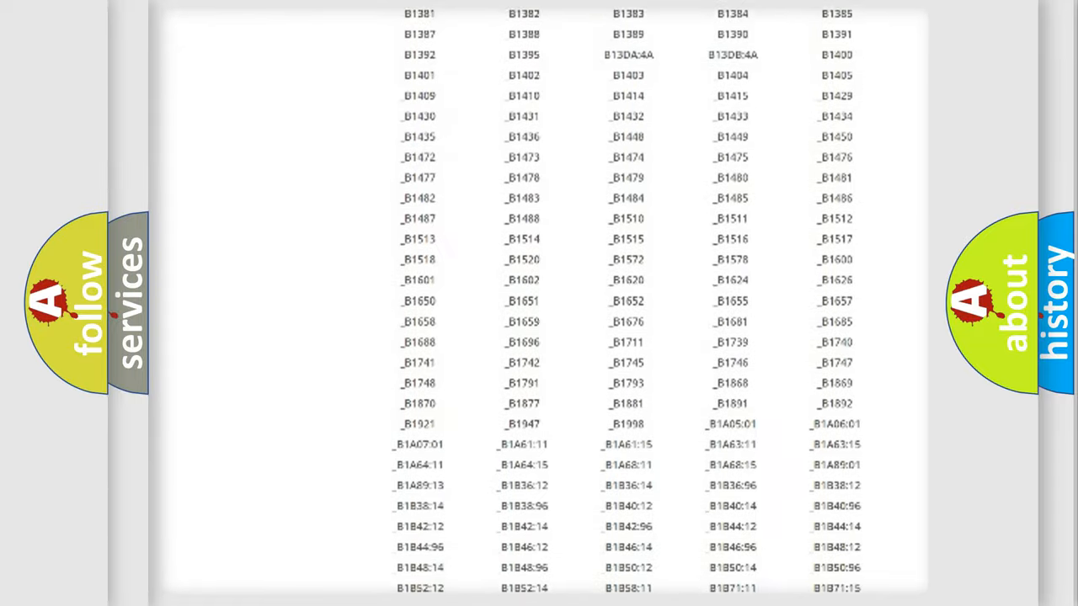
{"action": "scroll", "scroll_direction": "up", "scroll_amount": 3}
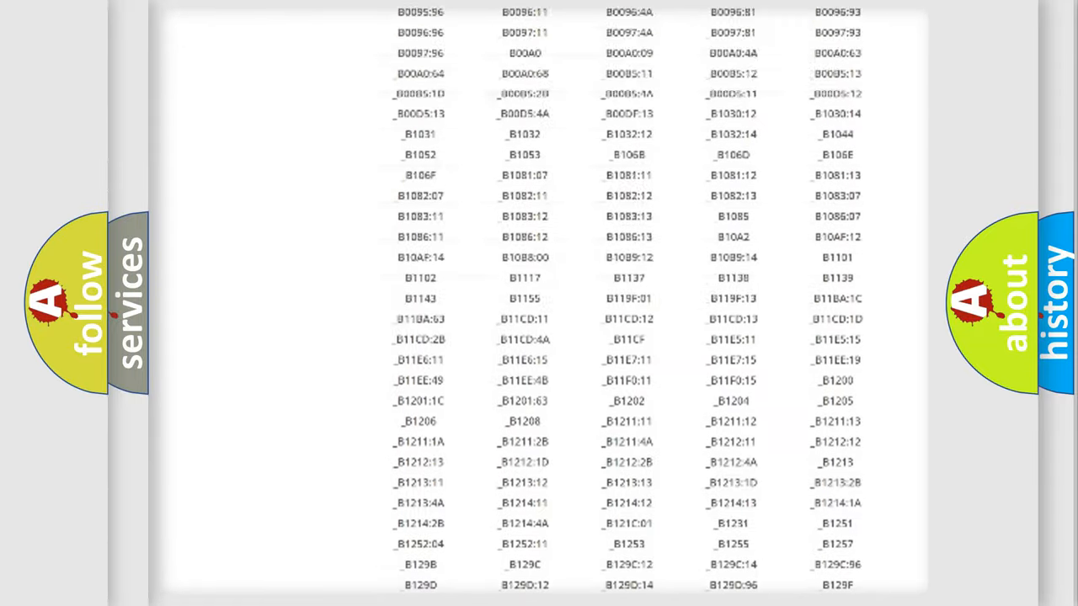
{"action": "scroll", "scroll_direction": "up", "scroll_amount": 3}
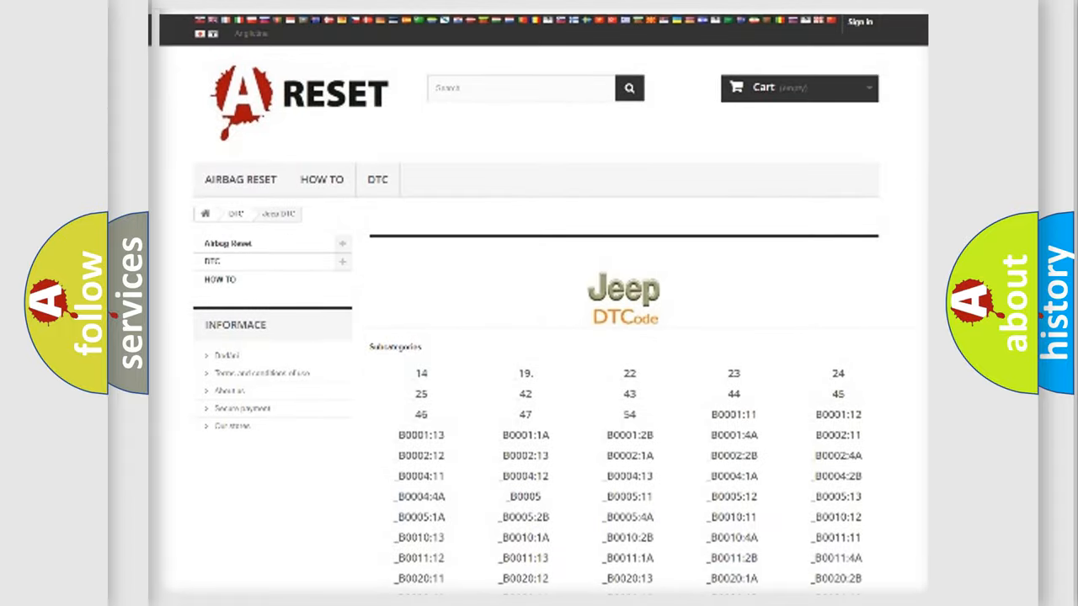